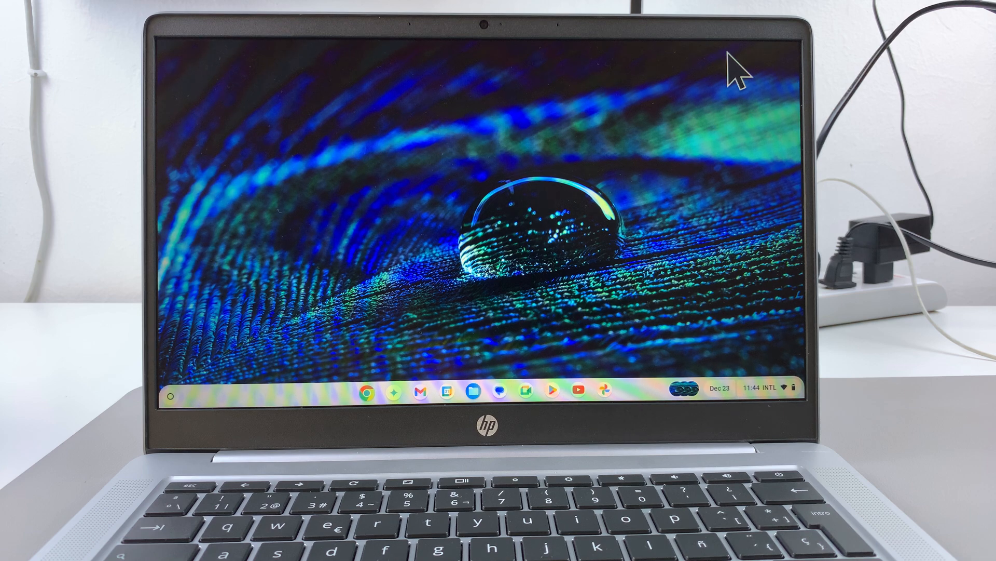
pyautogui.moveTo(524, 252)
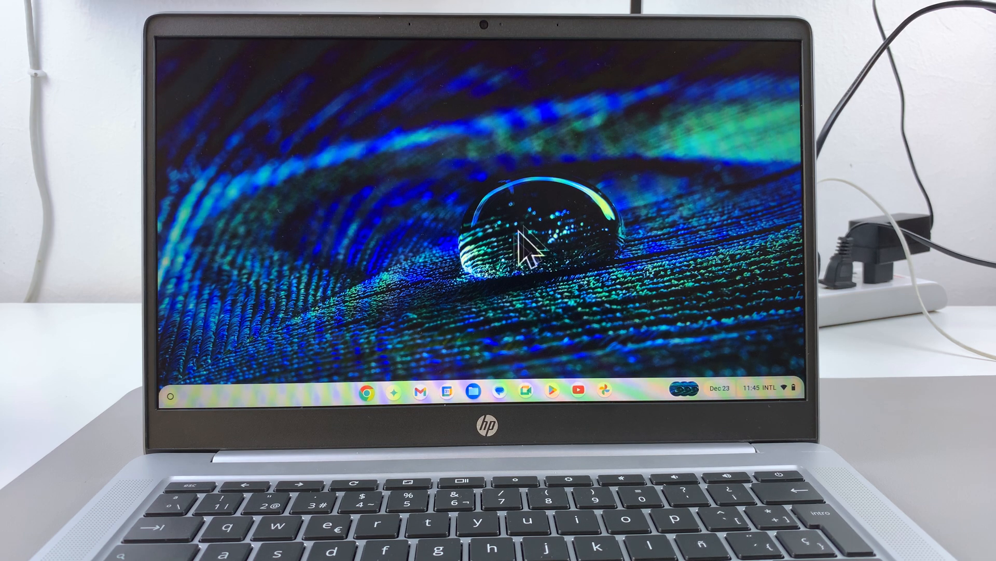
# Launch the Settings app from the launcher's list of installed apps.
pyautogui.click(170, 395)
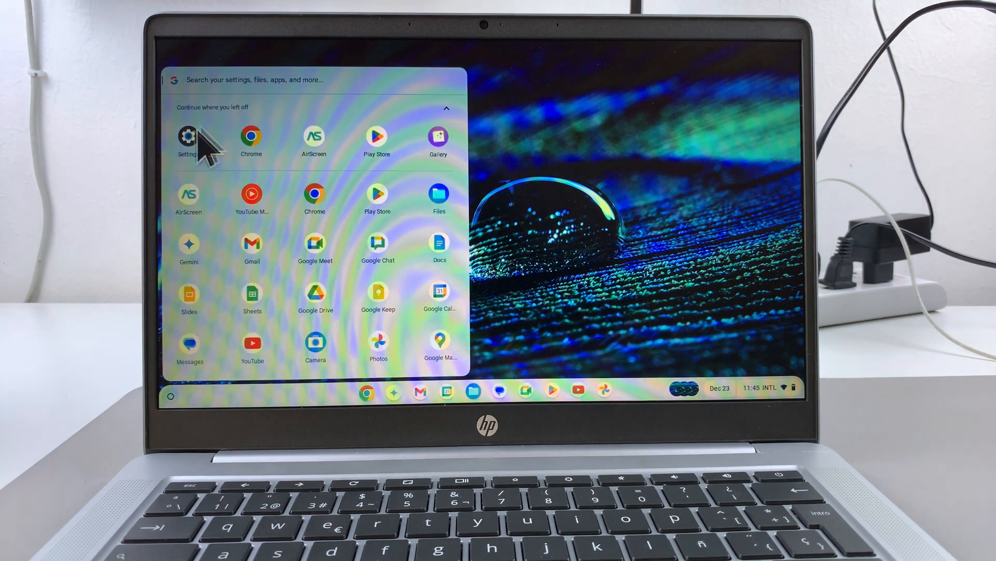
pyautogui.click(187, 137)
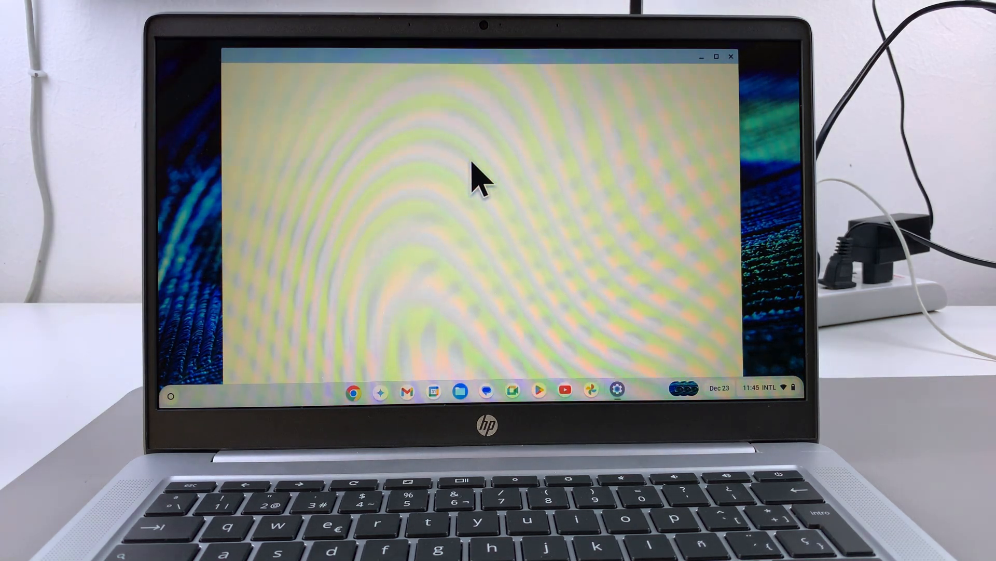
# Go to System preferences and scroll to the Reset section with Powerwash and Safety reset.
pyautogui.click(616, 390)
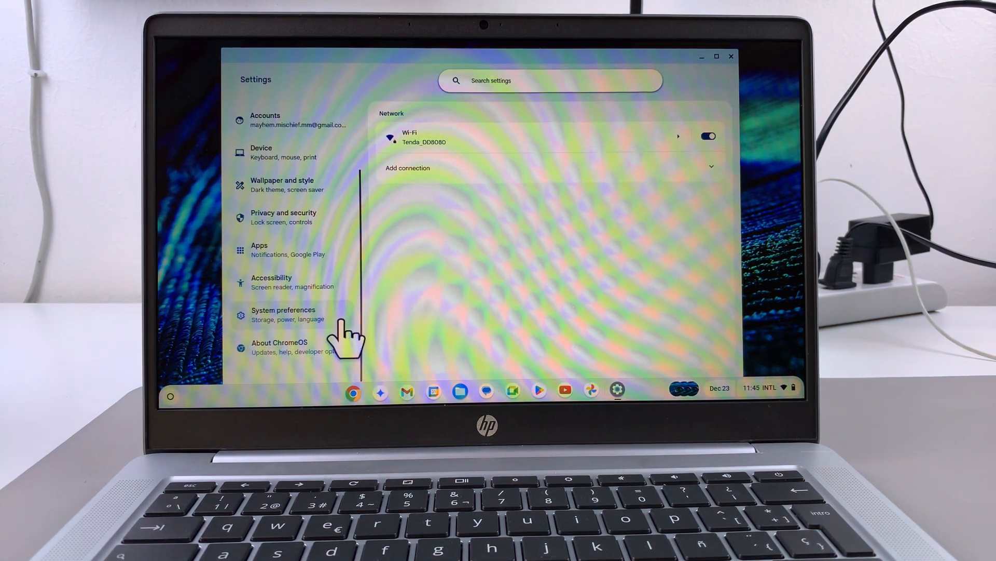
pyautogui.click(282, 314)
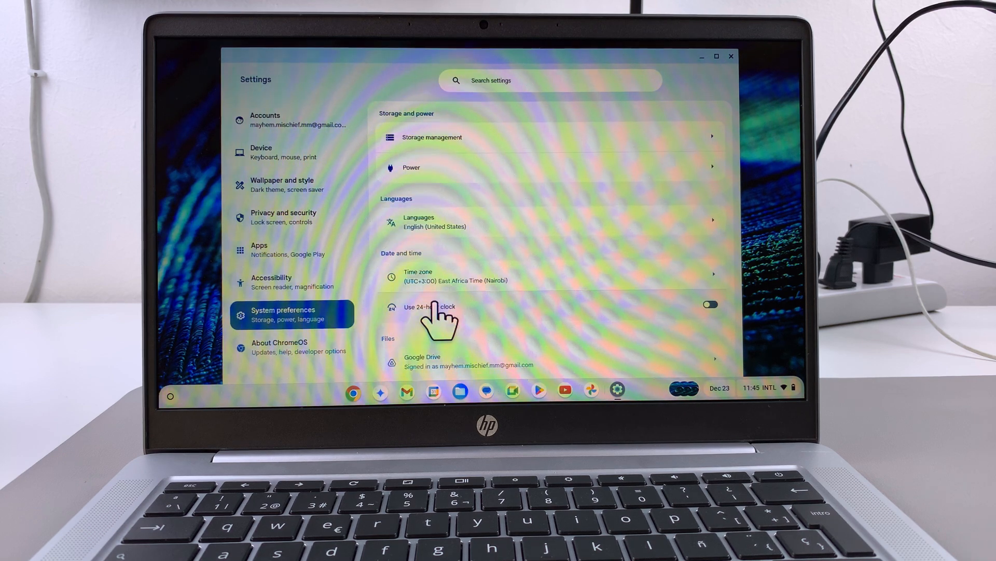
pyautogui.scroll(-3)
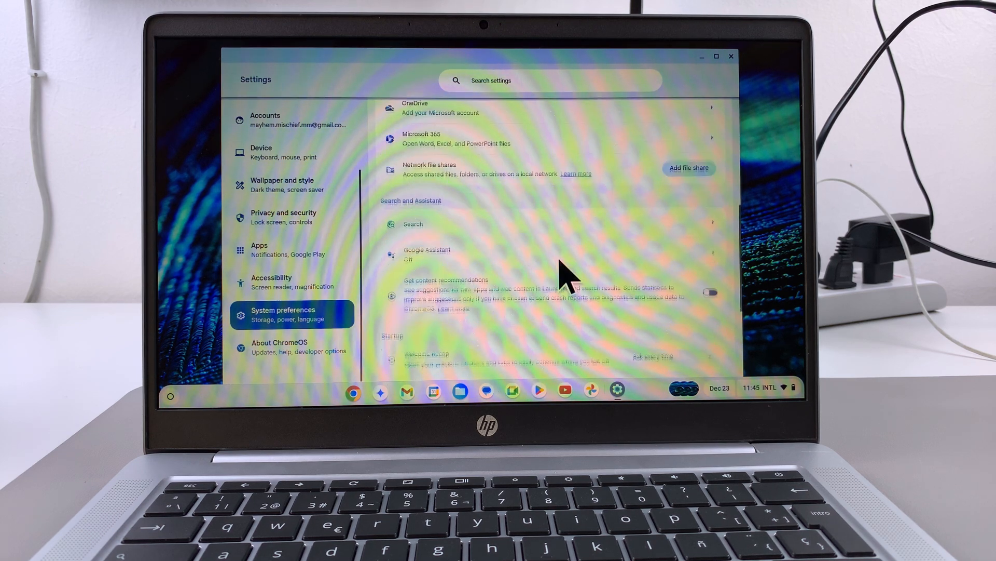
pyautogui.scroll(-3)
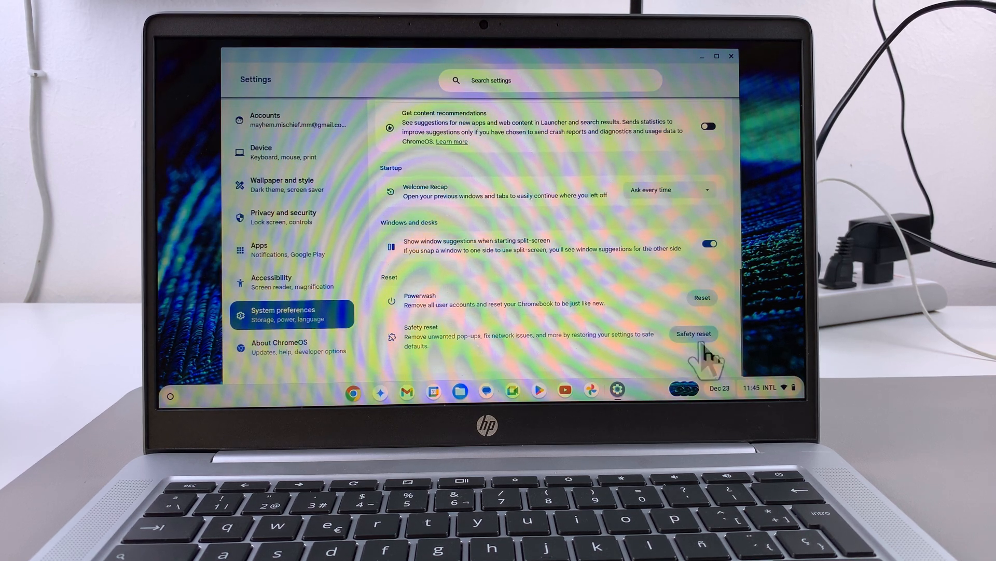
# Run and confirm the Safety reset, then dismiss the completion summary with Done.
pyautogui.click(693, 333)
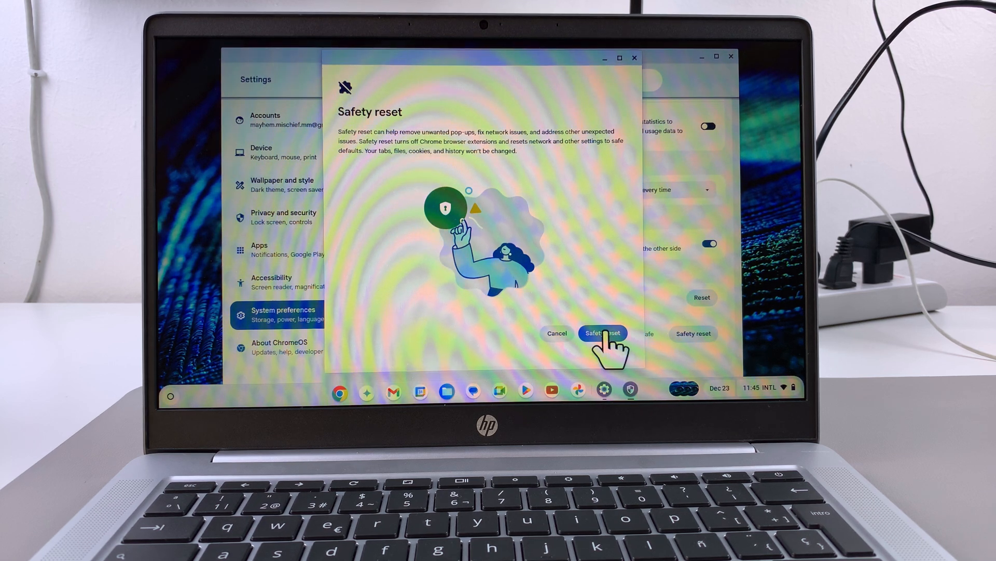
pyautogui.click(602, 333)
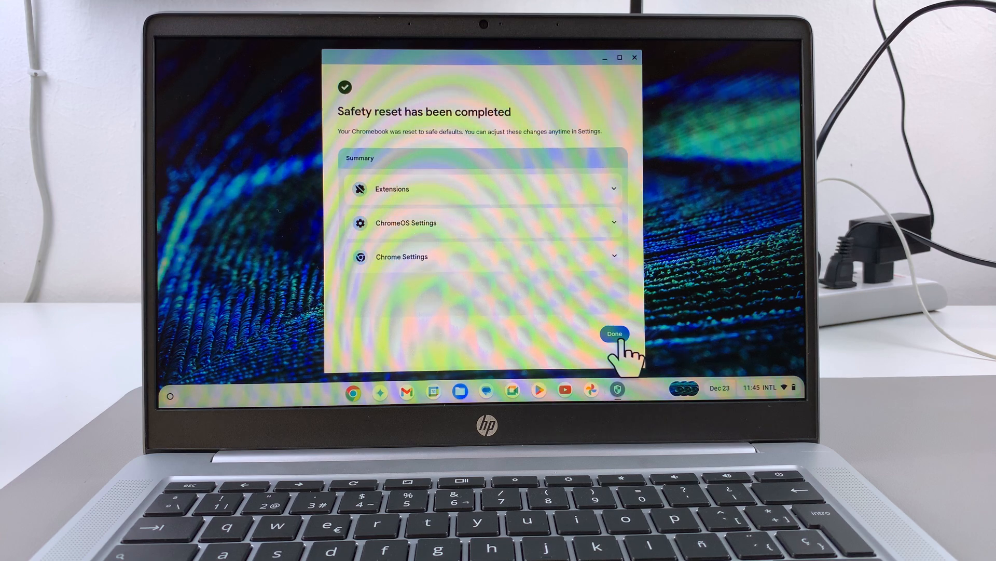
pyautogui.click(614, 333)
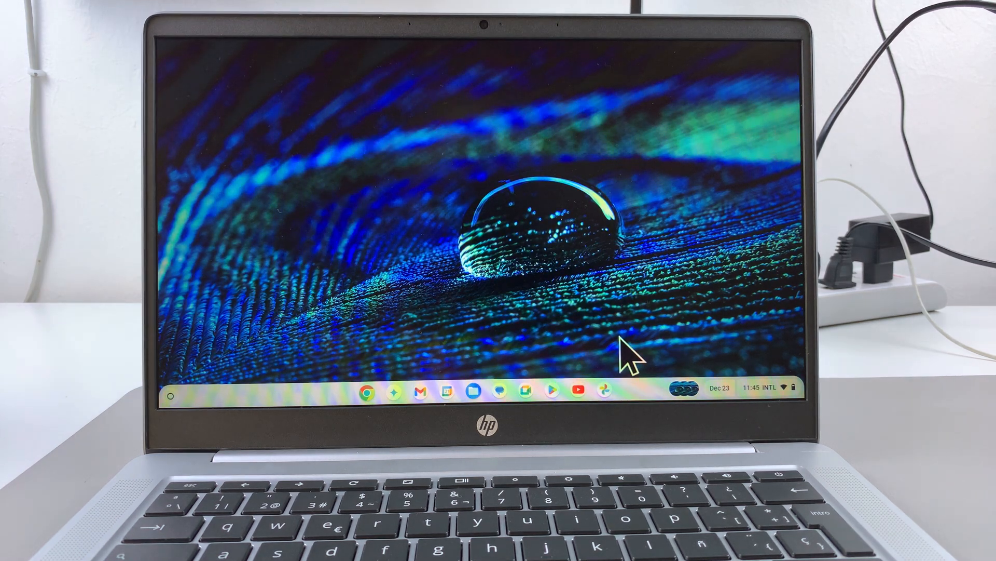